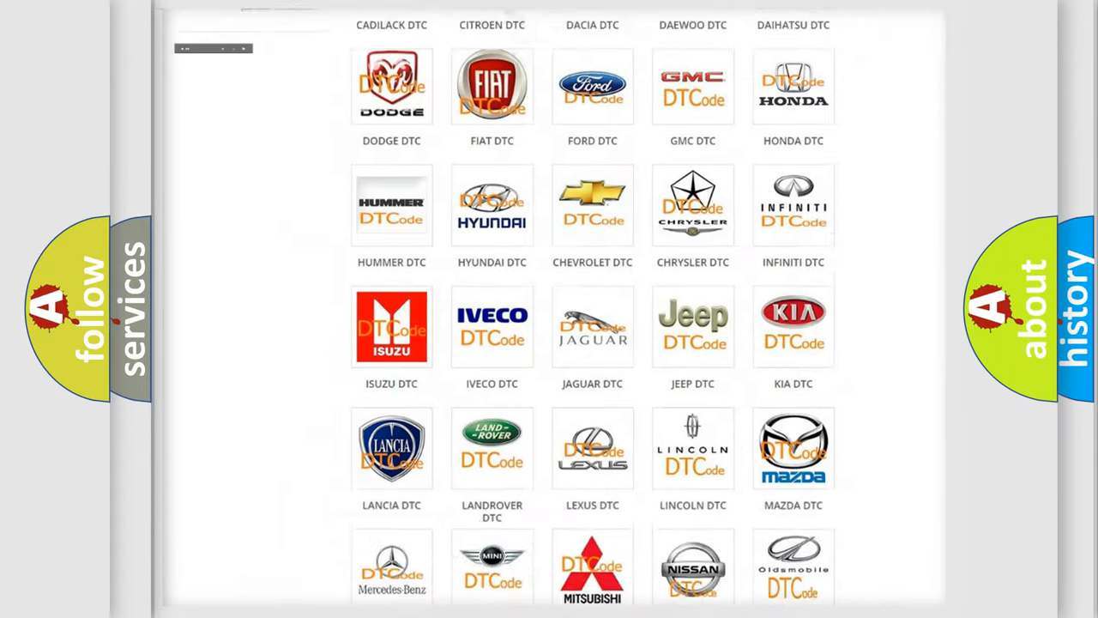
- Open the Chevrolet DTC list from the brand grid and scroll through its trouble codes
scroll(up, 3)
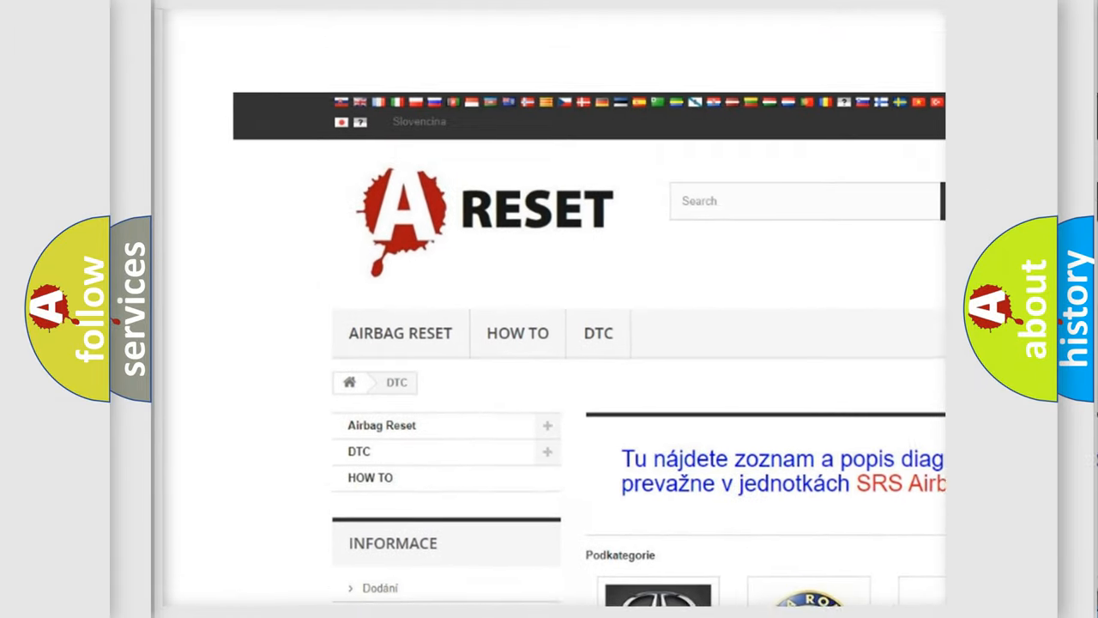
scroll(up, 3)
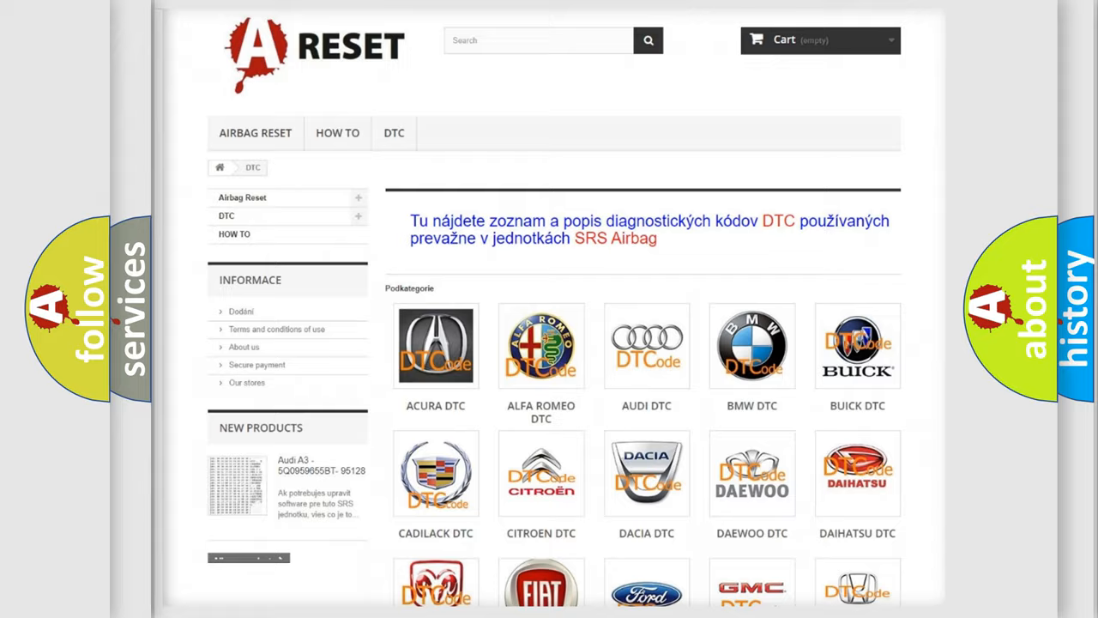
scroll(down, 3)
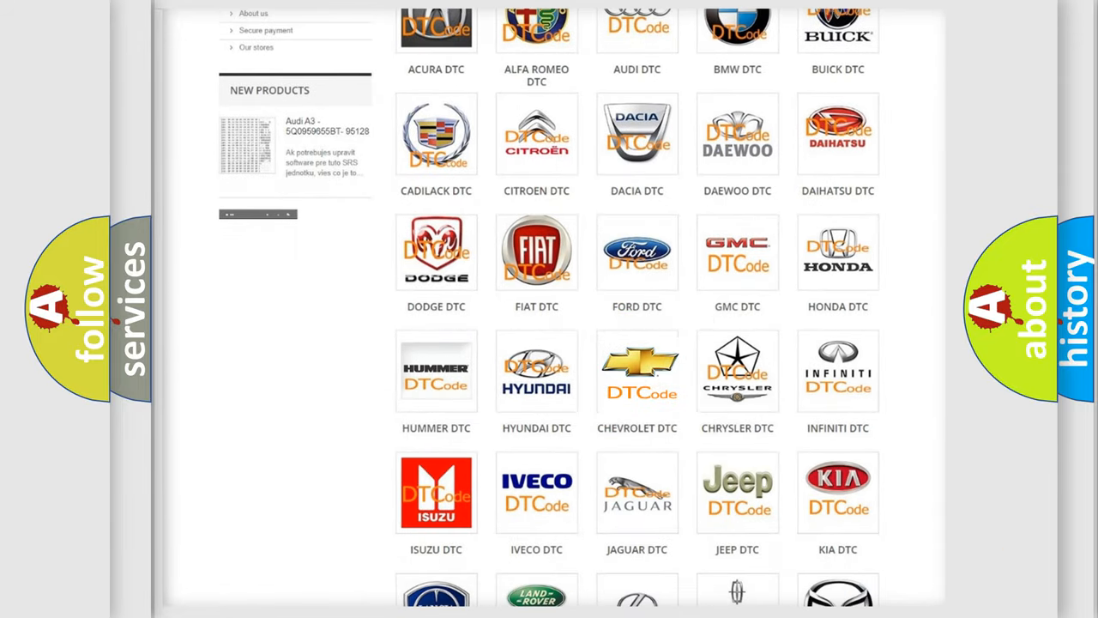
click(637, 371)
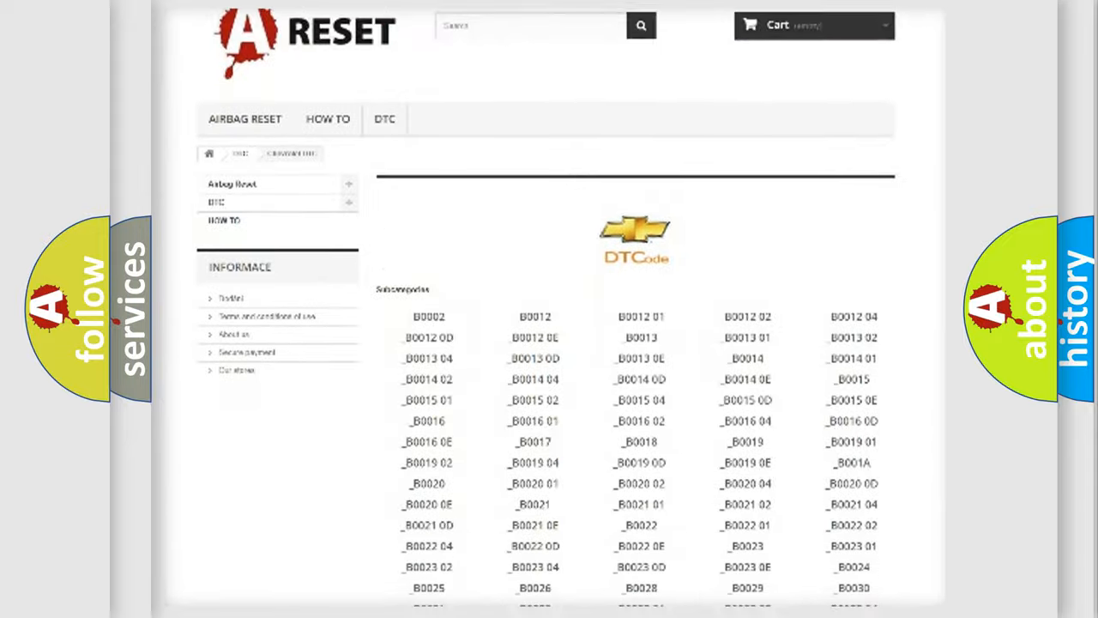
scroll(down, 3)
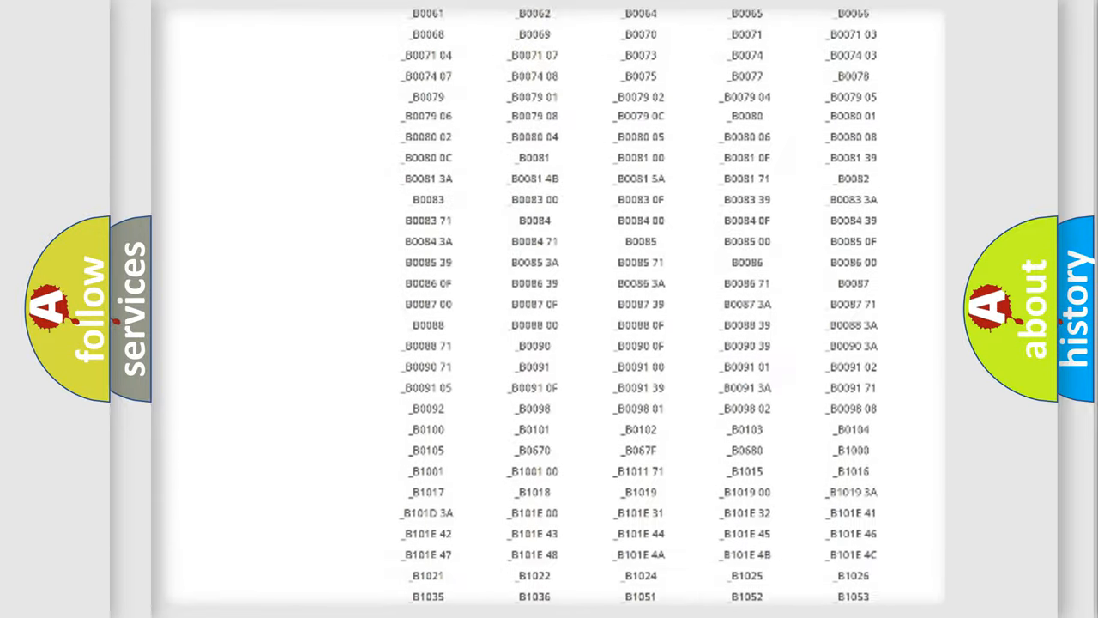
scroll(up, 3)
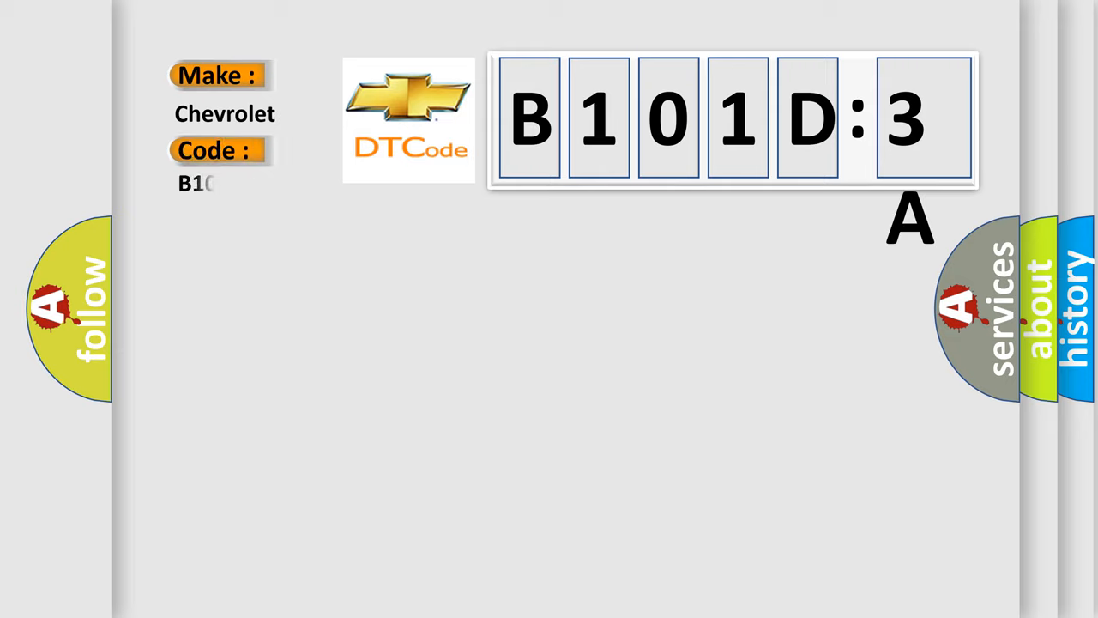
- Enter '01D3A' after B1 in the Code field to form B101D3A
text(01D3A)
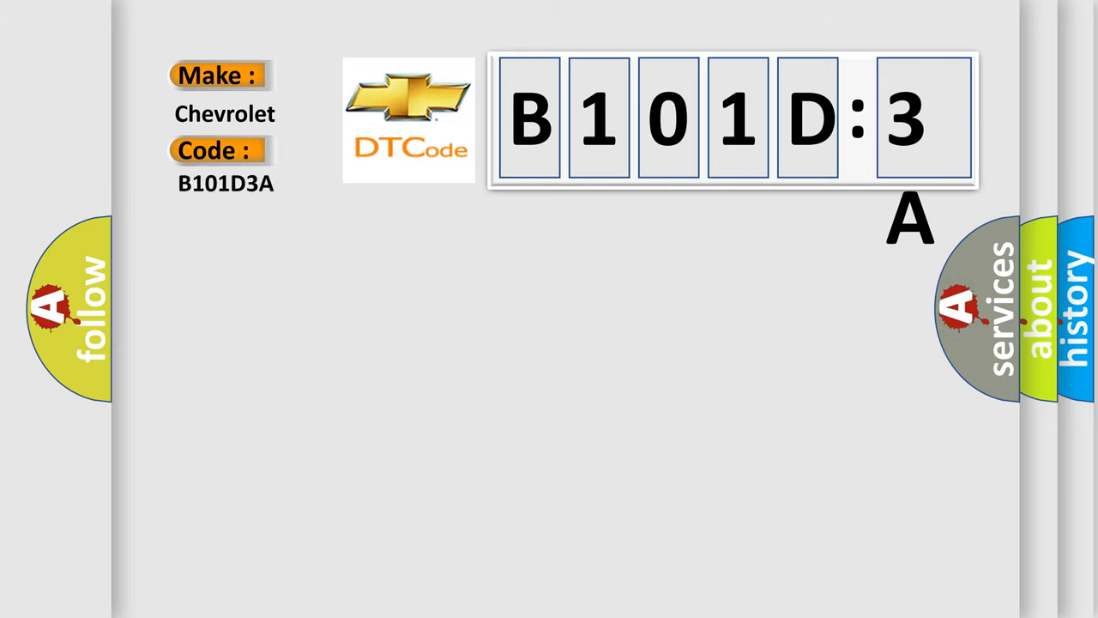